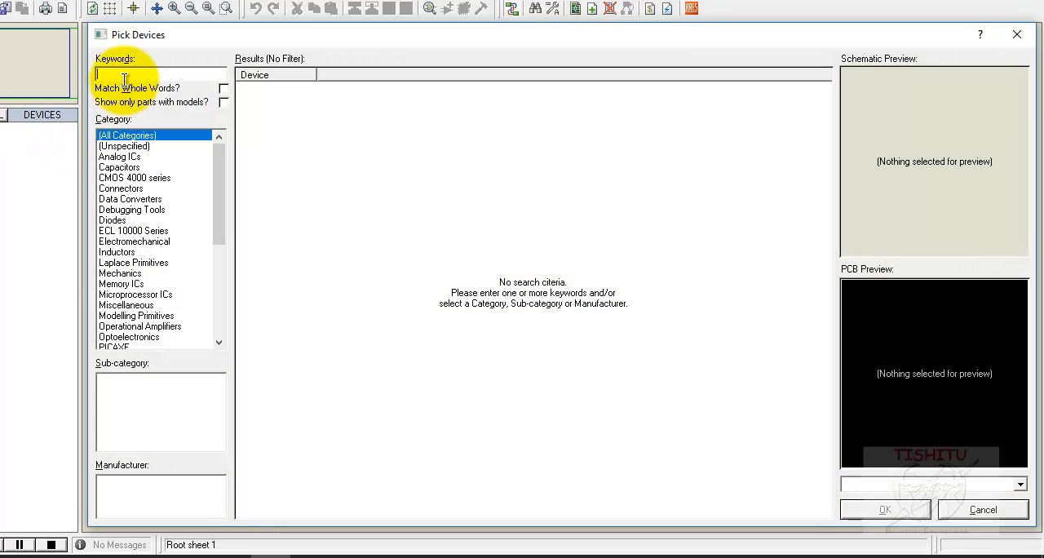
Step: Search and add the CAP capacitor, IND-AIR inductor and BUTTON push button to the parts list
type("cap")
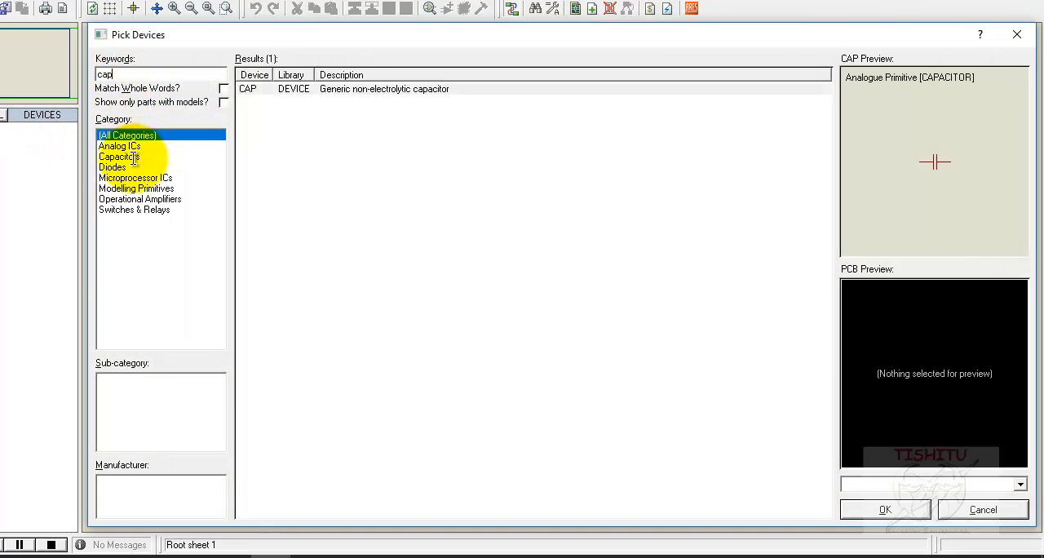
left_click(119, 156)
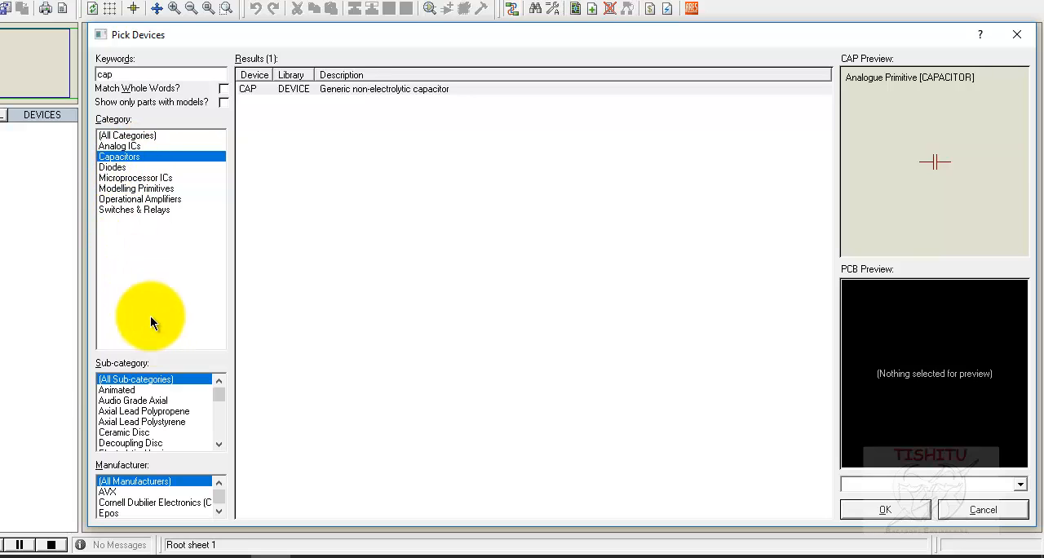
left_click(116, 390)
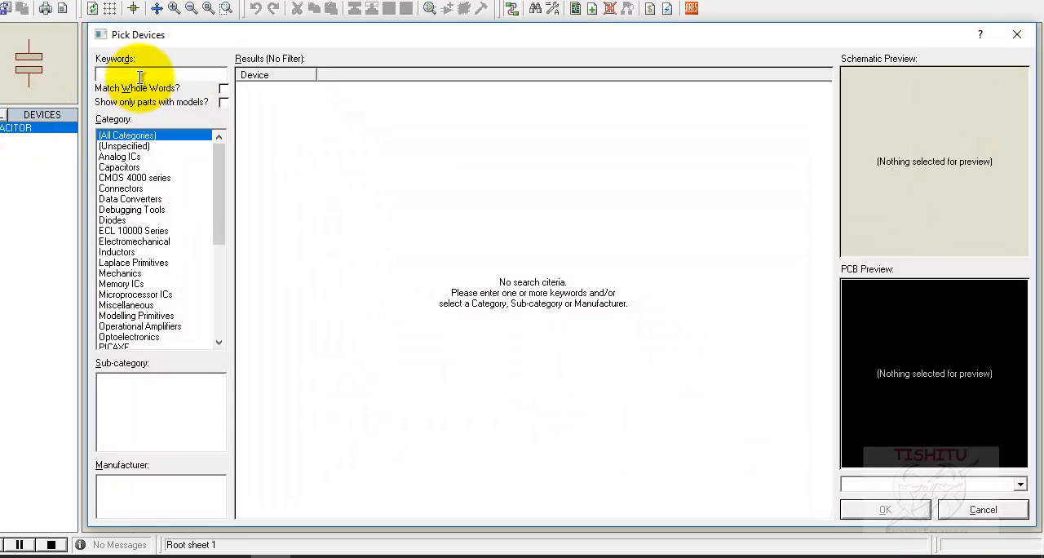
type("ind")
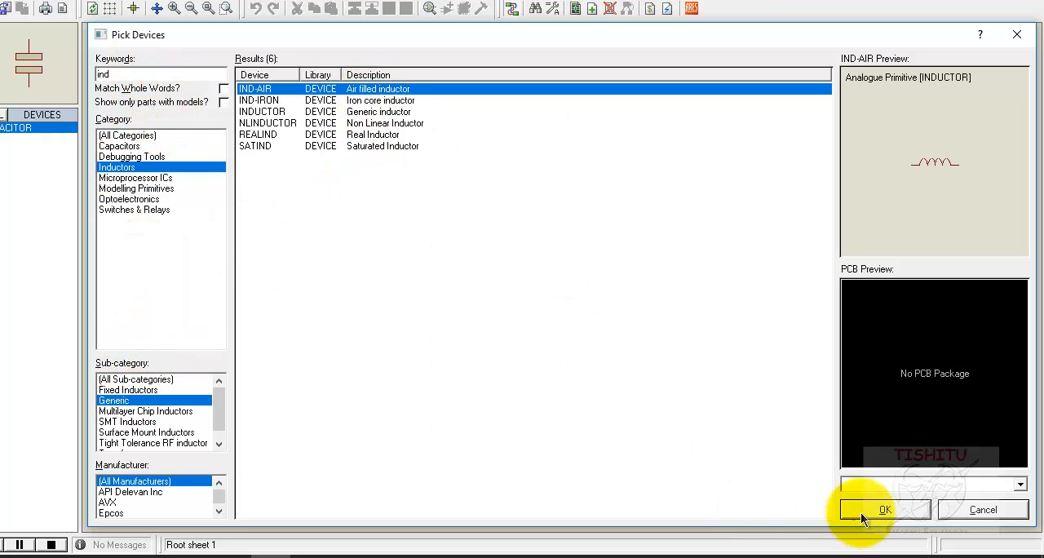
left_click(884, 509)
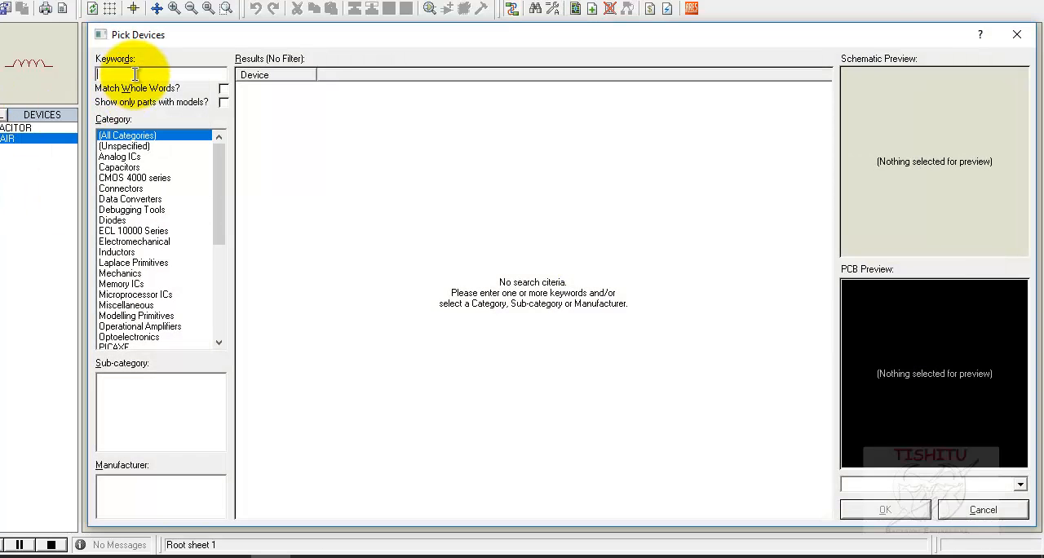
type("switch button")
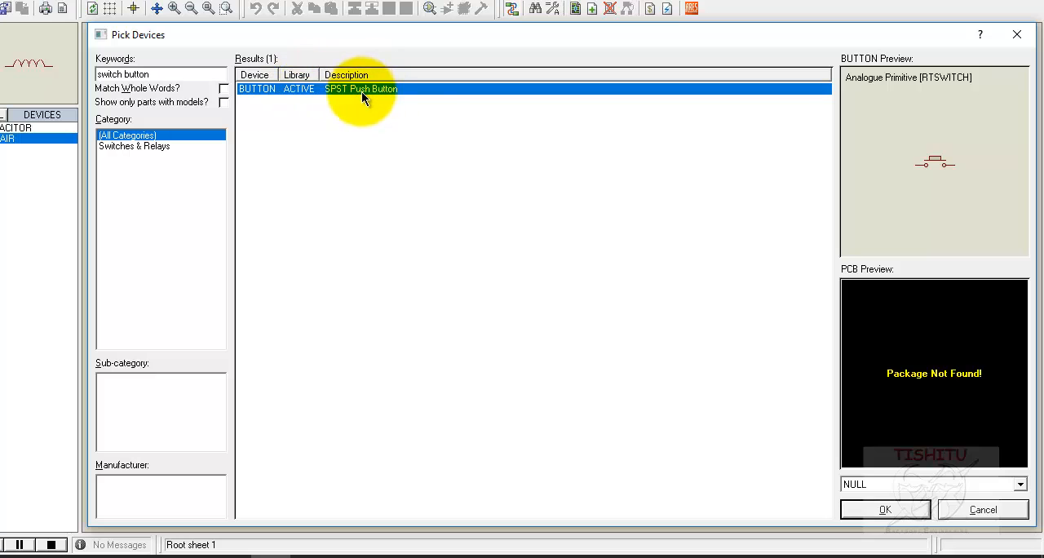
left_click(884, 509)
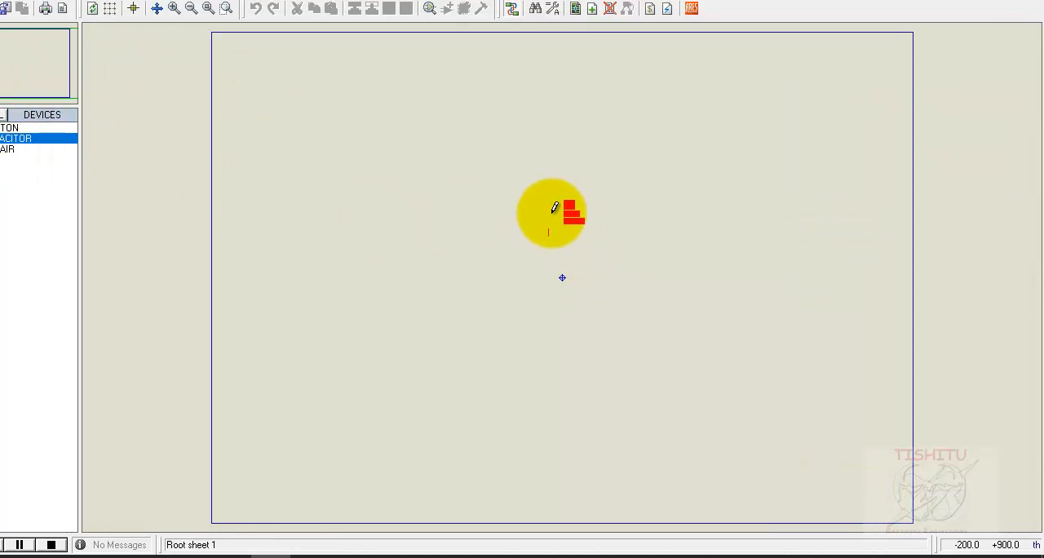
Step: Place capacitor C1 on the sheet and the air inductor to its left
left_click(171, 10)
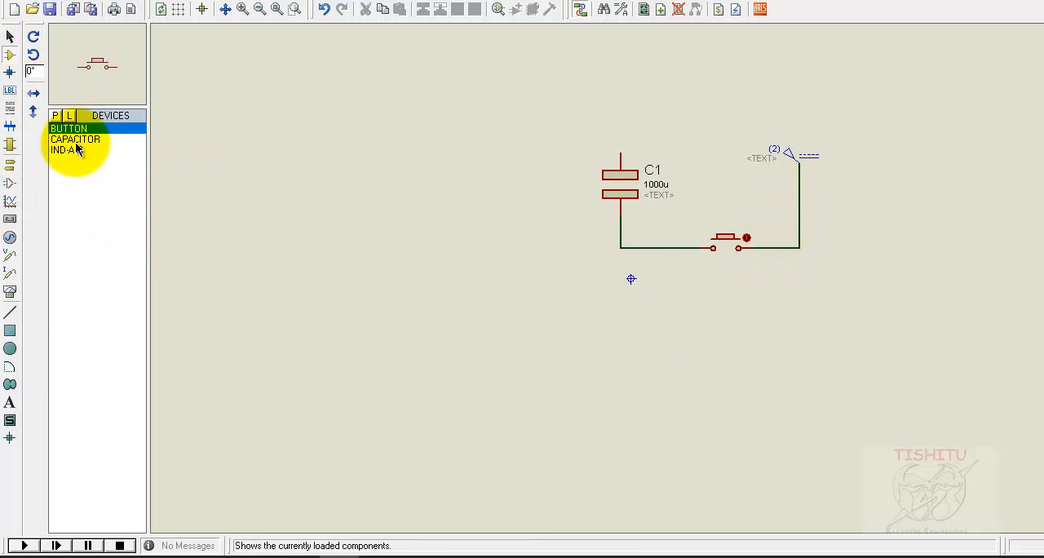
left_click(66, 150)
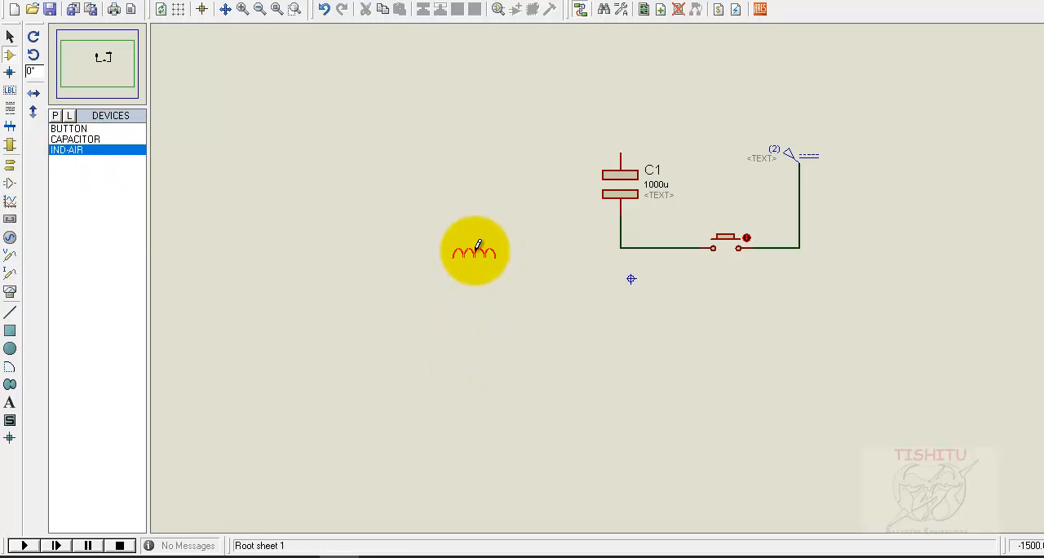
left_click(620, 245)
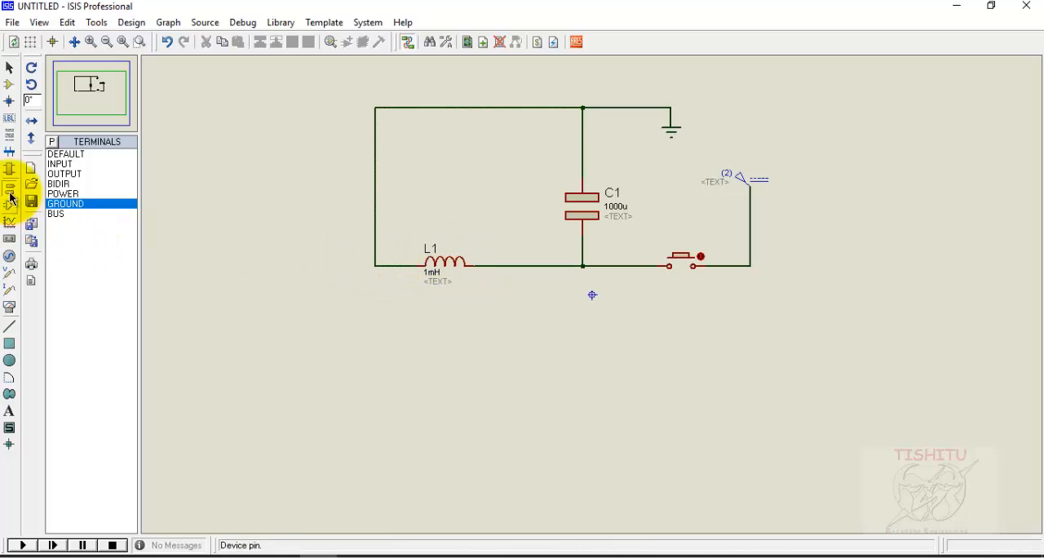
Step: Add an oscilloscope from Virtual Instruments and wire its channel A to the tank circuit
left_click(11, 203)
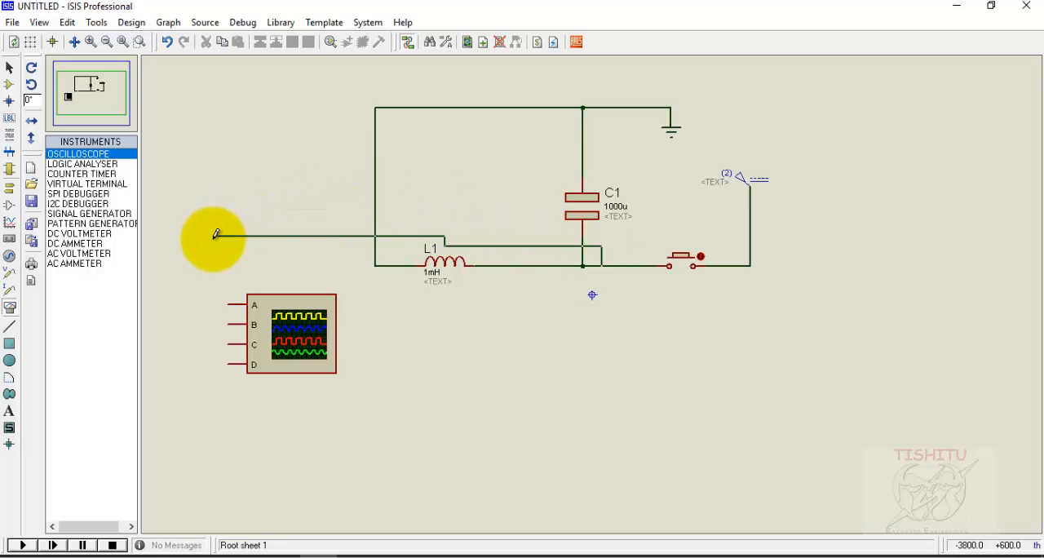
left_click_drag(215, 236, 231, 305)
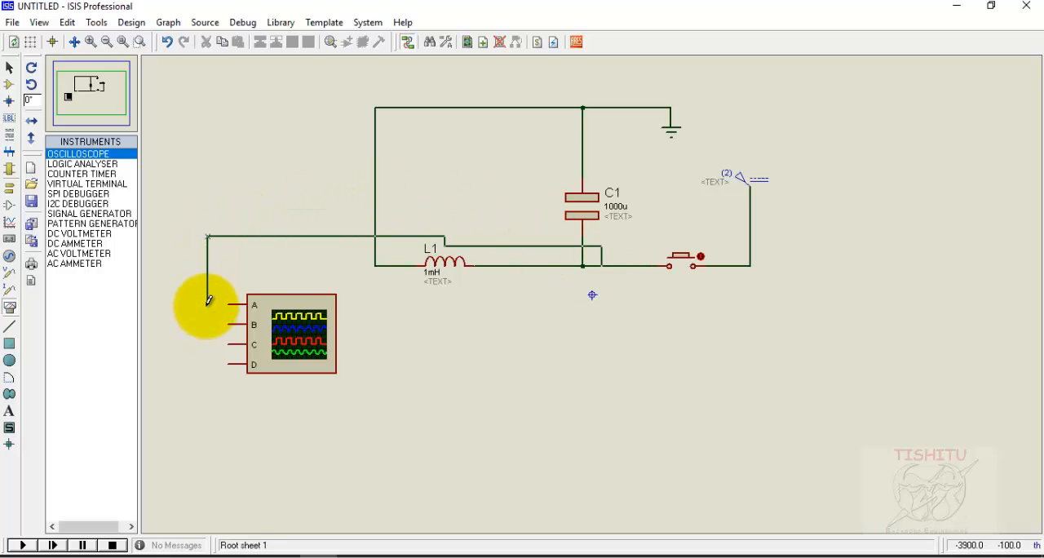
mouse_move(439, 263)
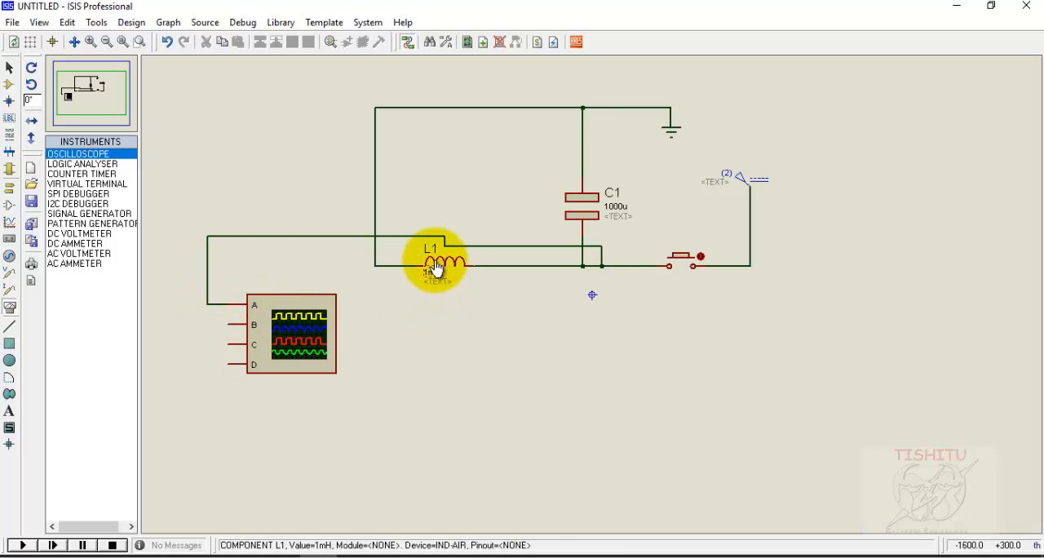
Step: Give L1 an inductance of 1H and C1 a value of 10uF, then recheck C1's properties
double_click(436, 263)
type("1H")
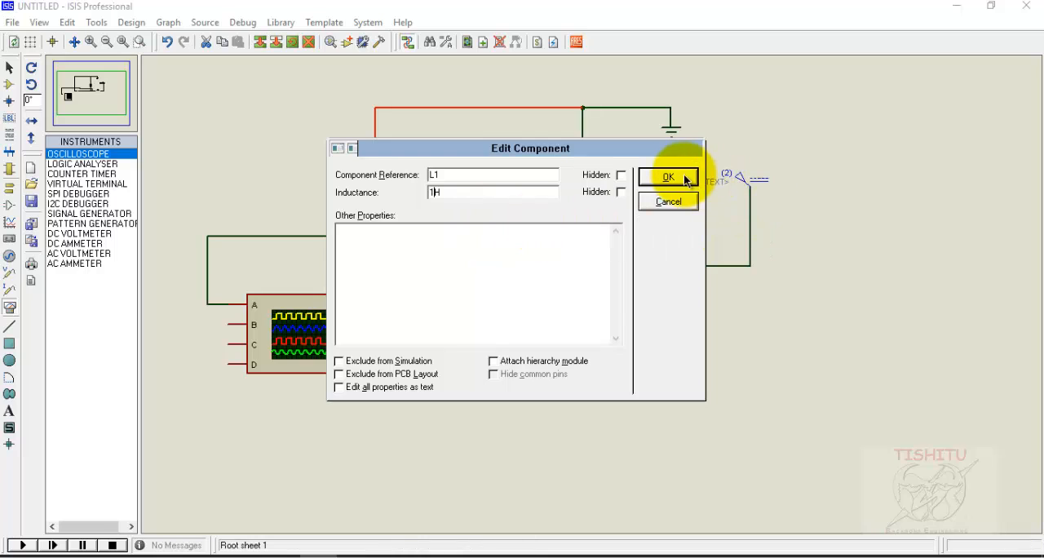
left_click(668, 177)
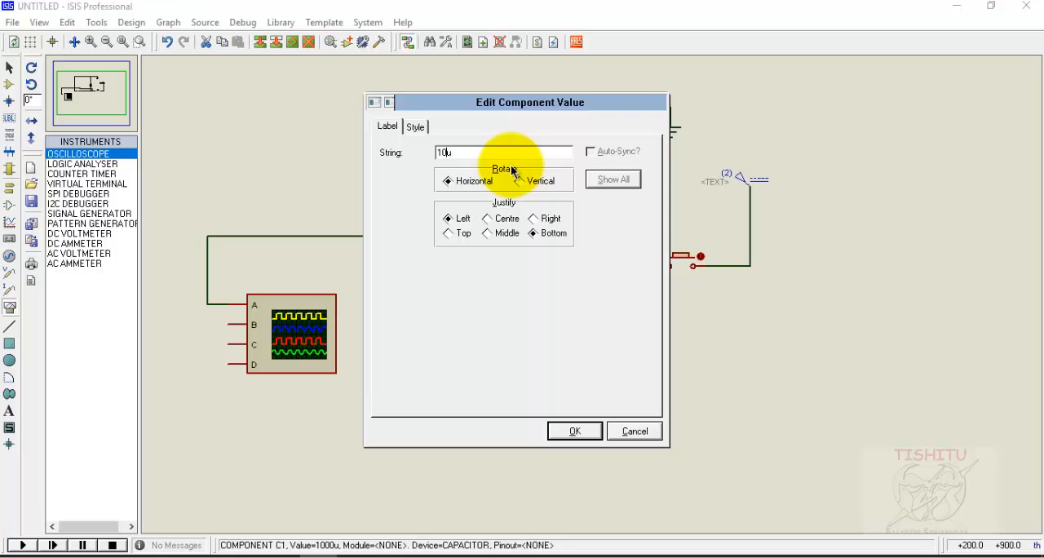
type("f")
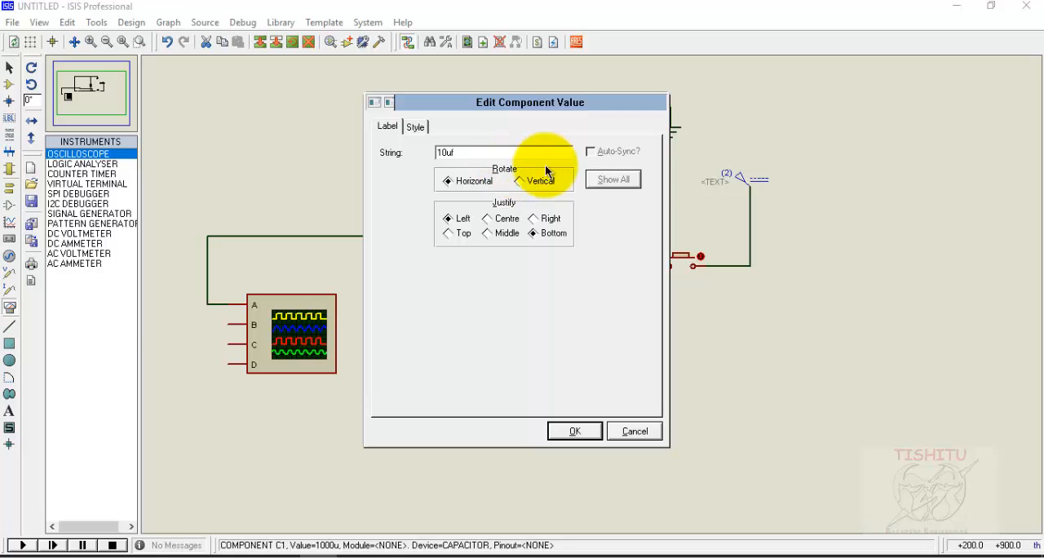
left_click(575, 430)
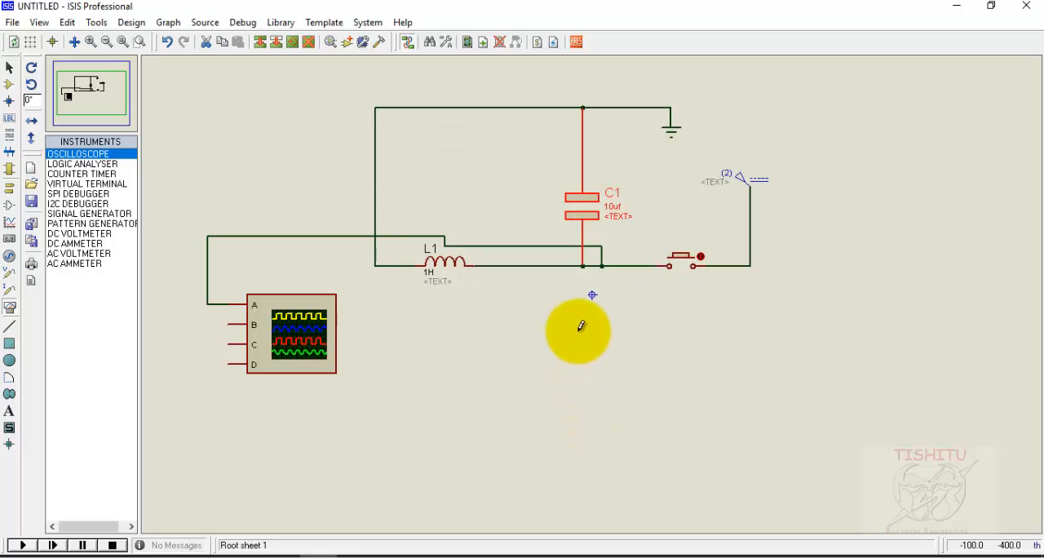
double_click(582, 204)
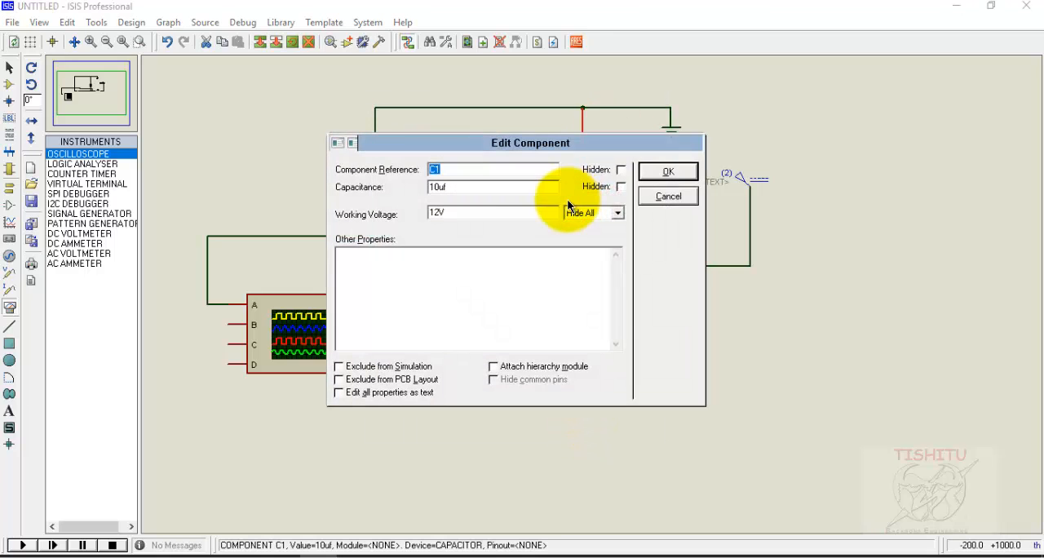
left_click(668, 171)
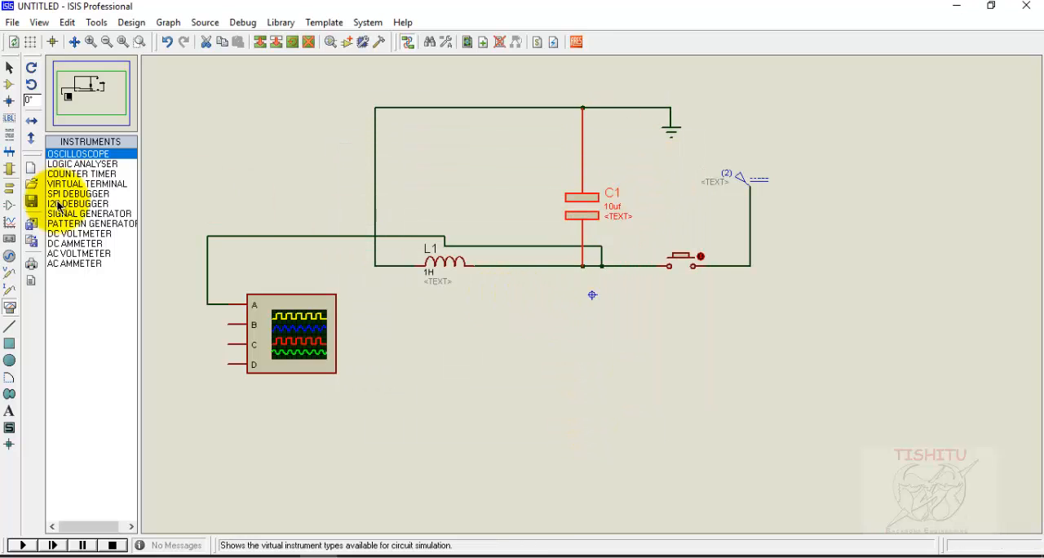
Step: Pick the DC and AC voltmeters, placing the AC voltmeter left of the DC voltmeter
left_click(80, 233)
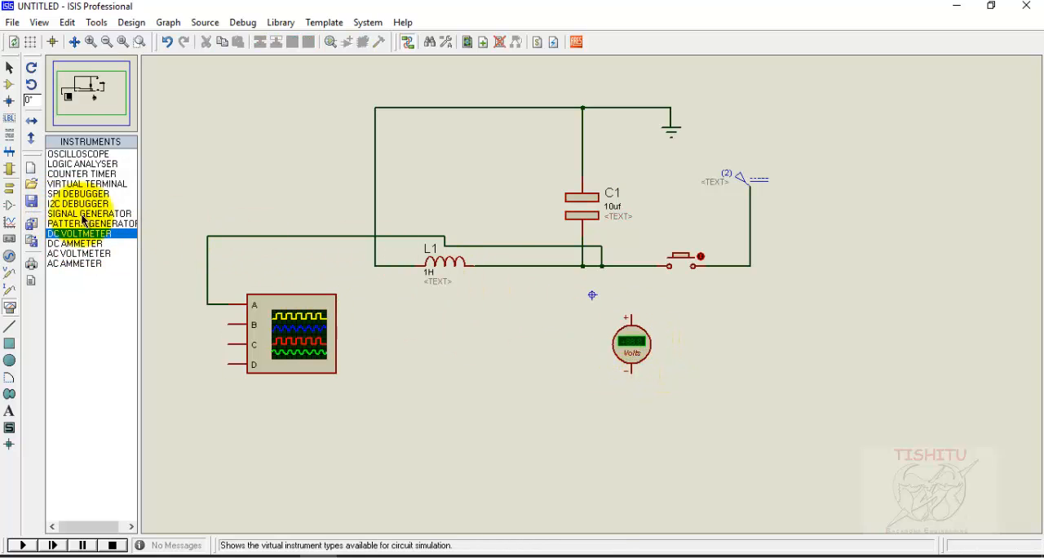
left_click(78, 253)
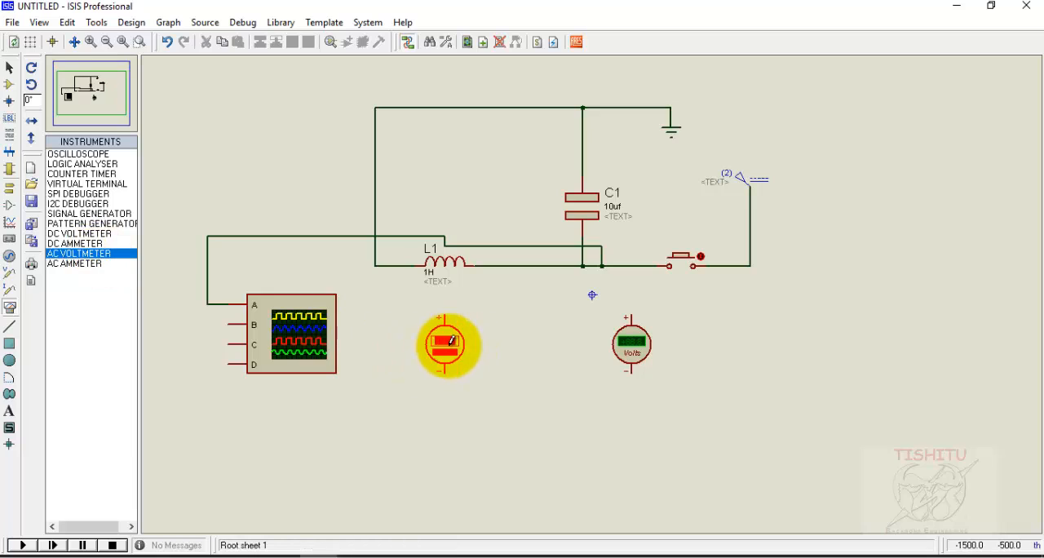
left_click_drag(448, 342, 477, 343)
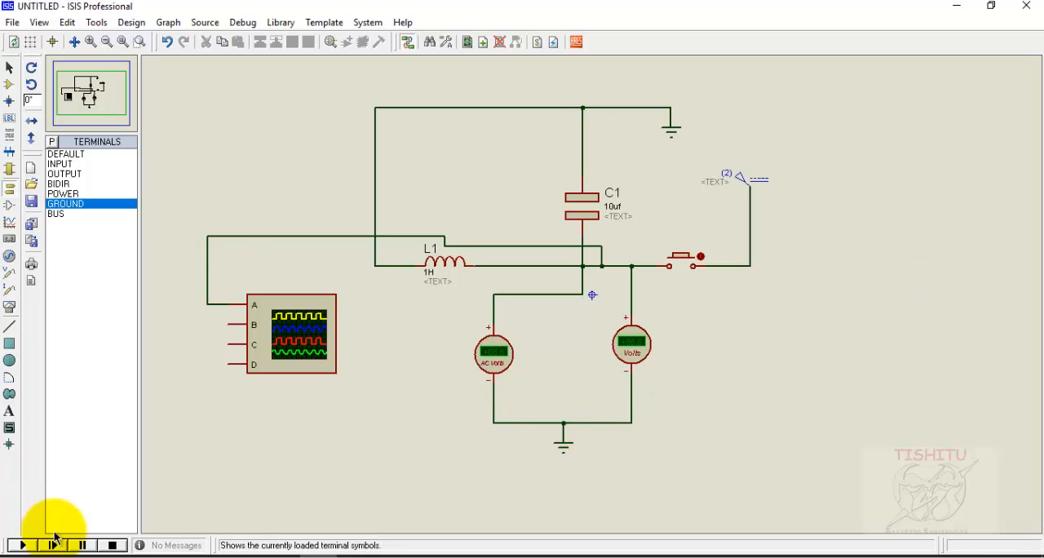
Step: Run the tank circuit simulation from the bottom-left Play control
left_click(27, 545)
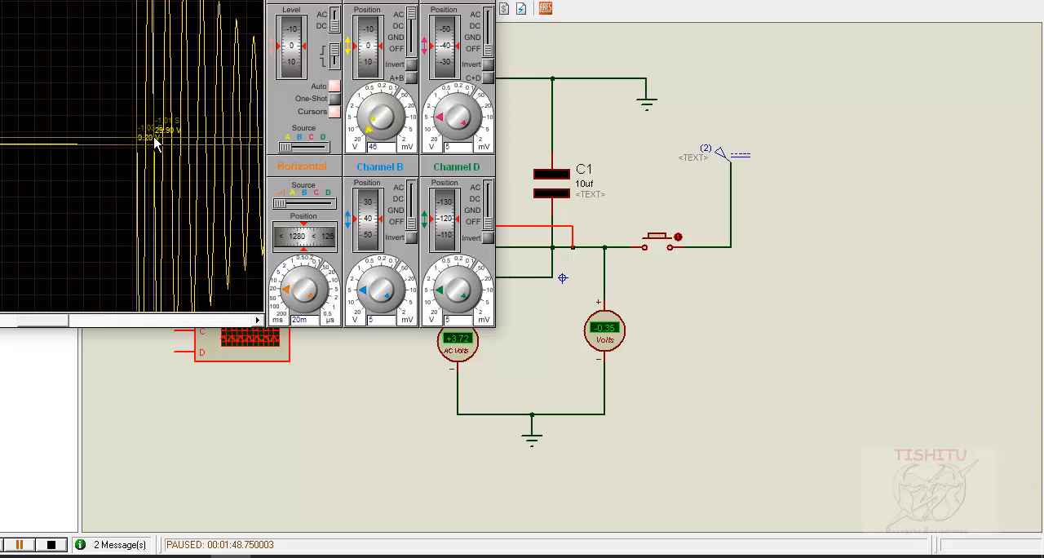
mouse_move(150, 136)
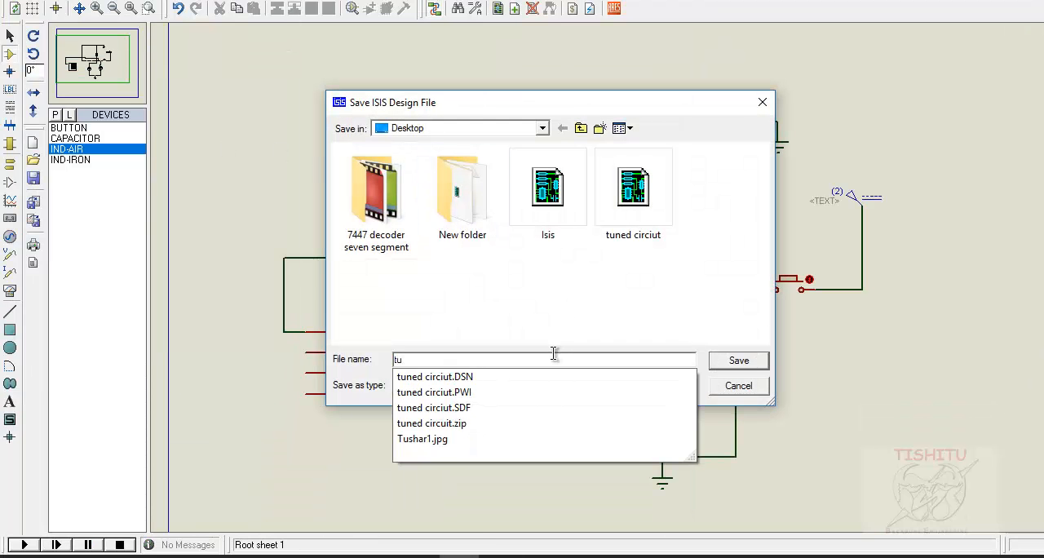
Step: Enter 'tuned or tank circuit' as the design file name
type("tuned or tank circui")
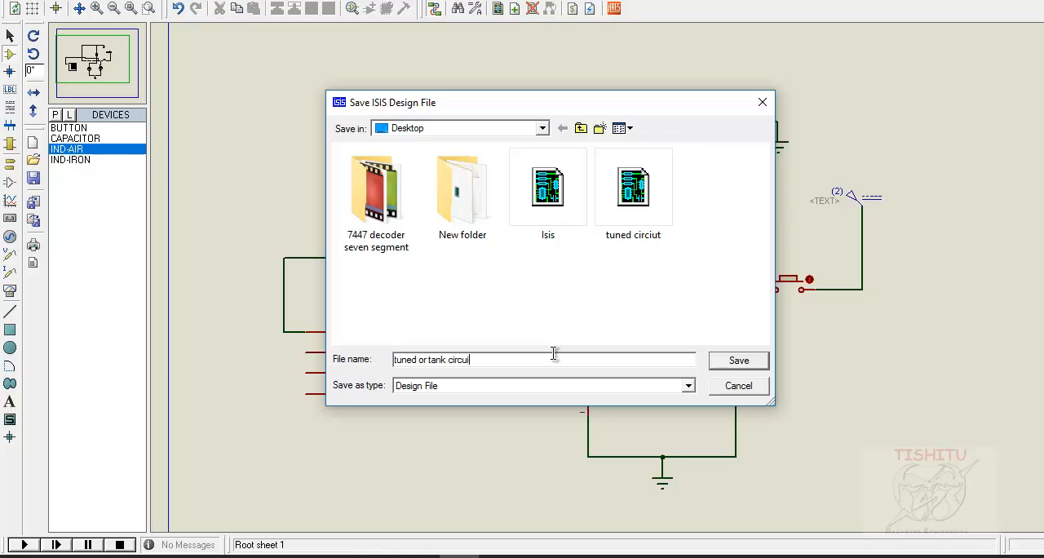